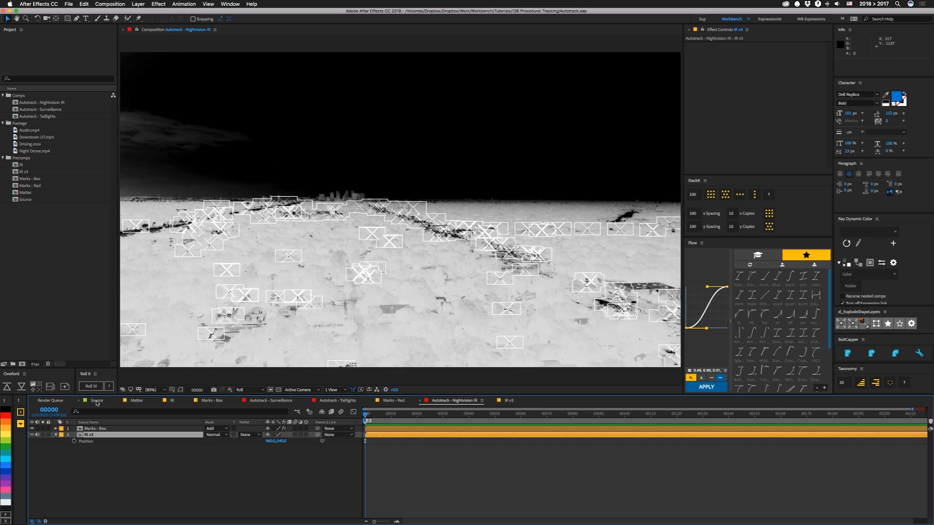
- Switch to the Source composition with the night drone city footage
click(96, 400)
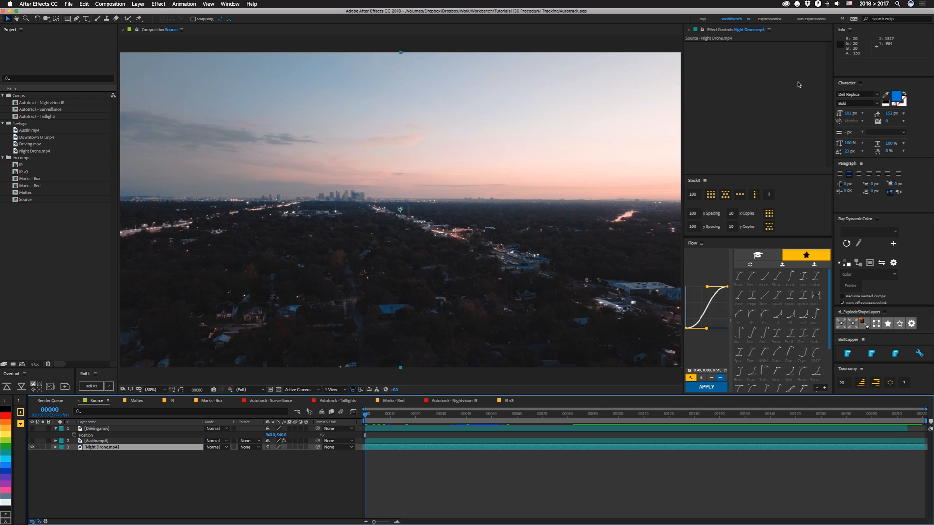
mouse_move(133, 404)
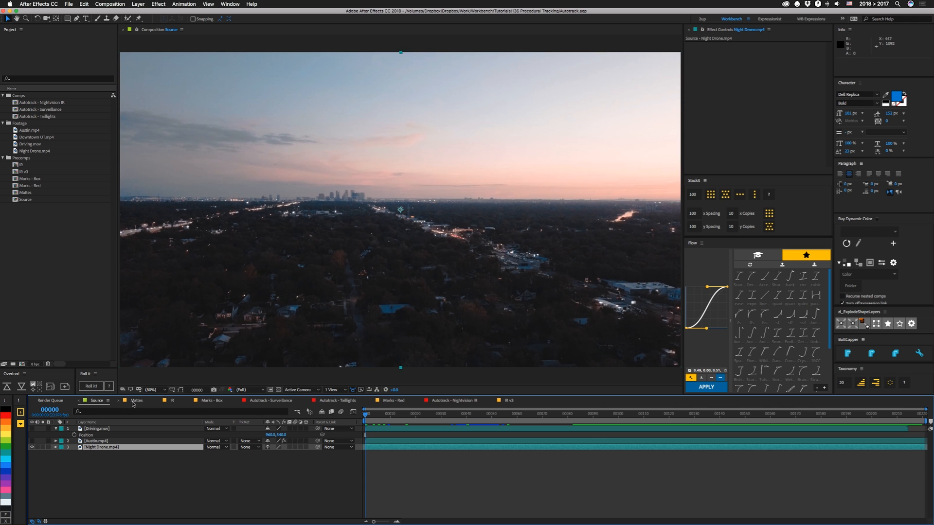
- Switch to the Mattes composition and inspect the Levels effect crushing the Source layer
click(136, 400)
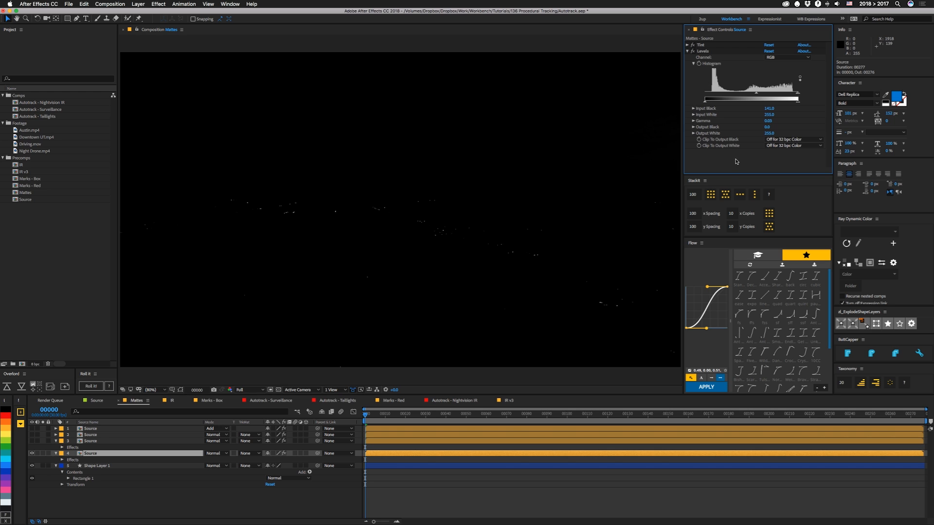
mouse_move(558, 194)
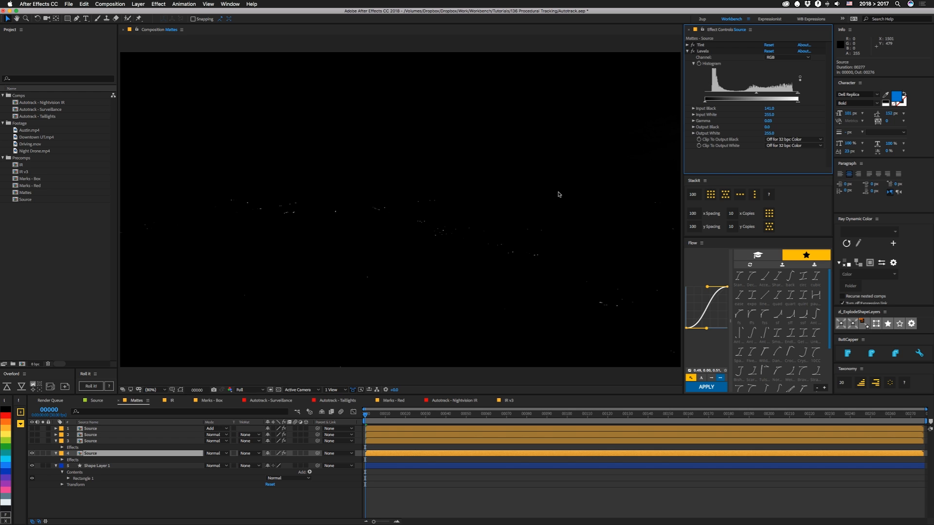
drag(702, 98, 780, 98)
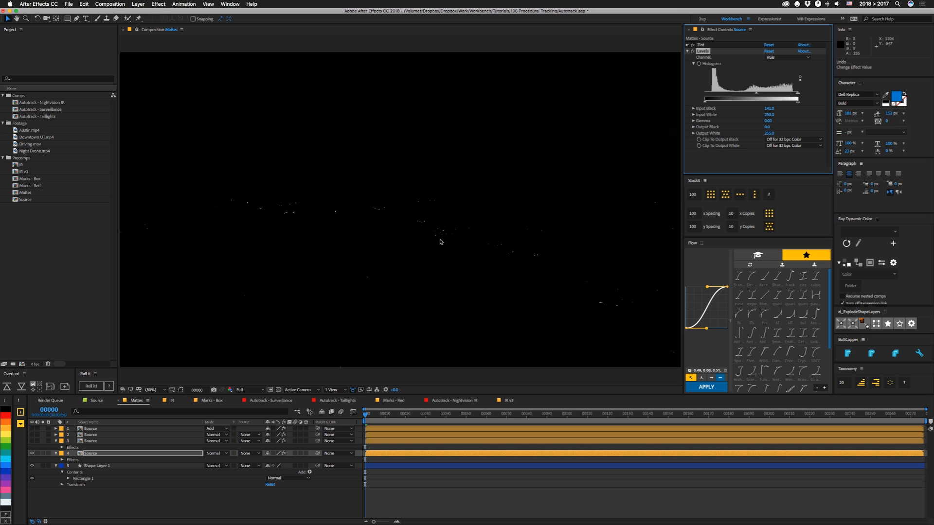
mouse_move(515, 311)
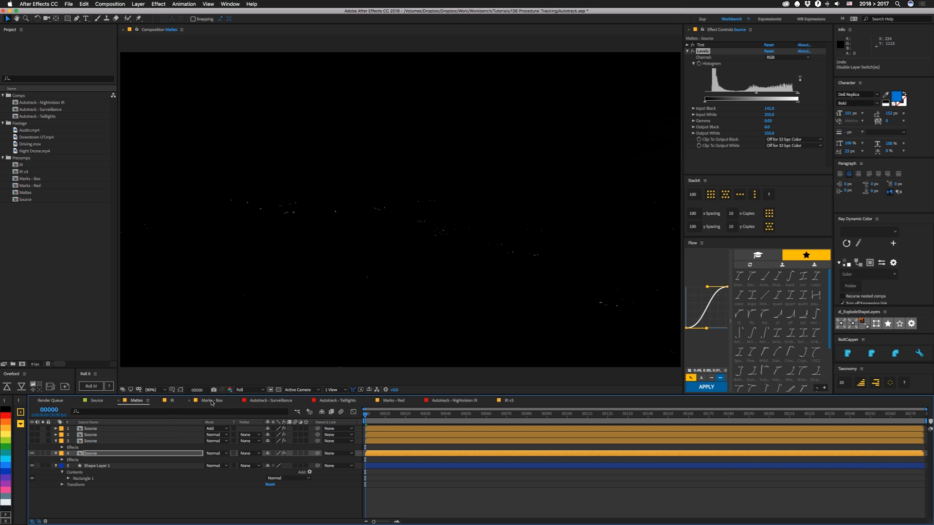
- Switch to Marks - Box and hide the two upper marks layers, leaving the base matte
click(210, 400)
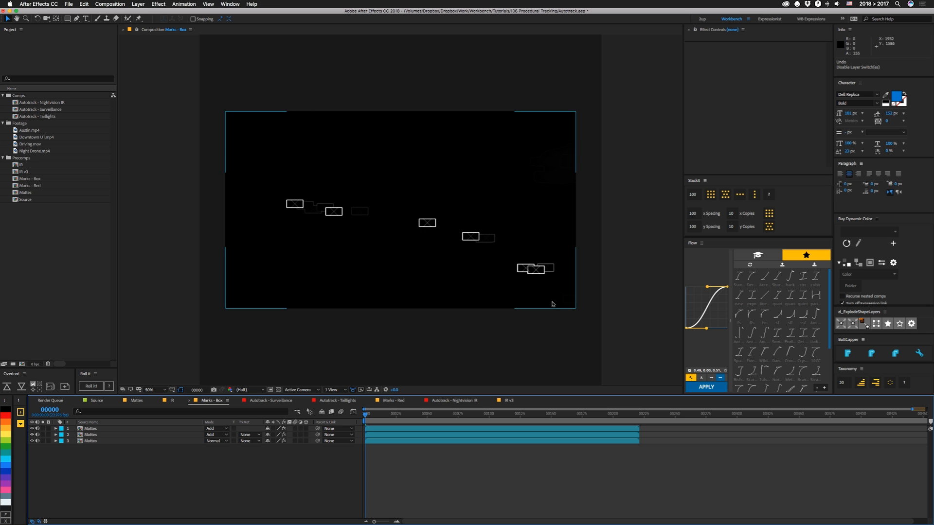
mouse_move(320, 214)
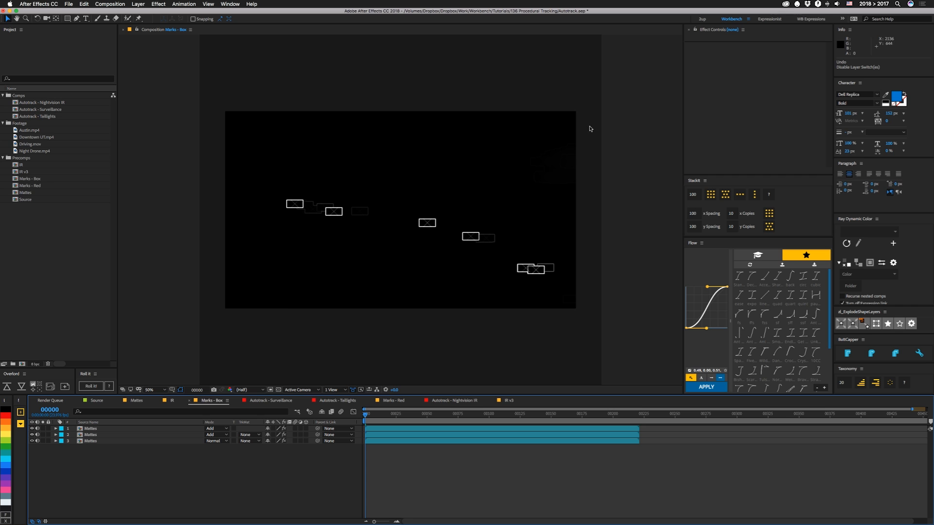
mouse_move(639, 208)
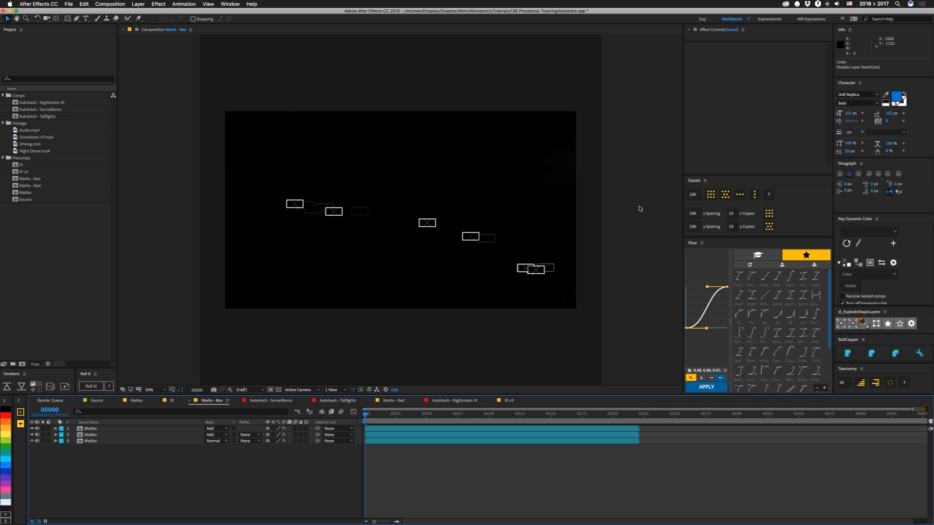
mouse_move(588, 130)
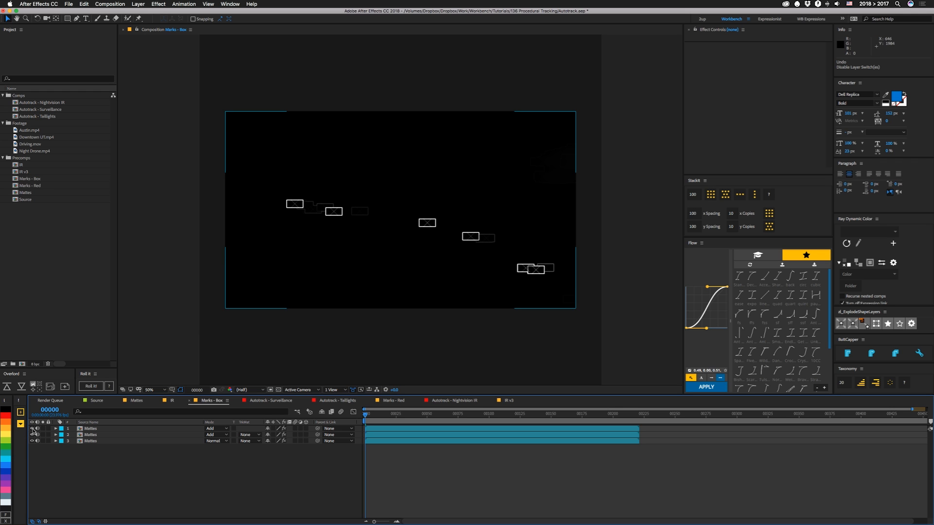
click(91, 441)
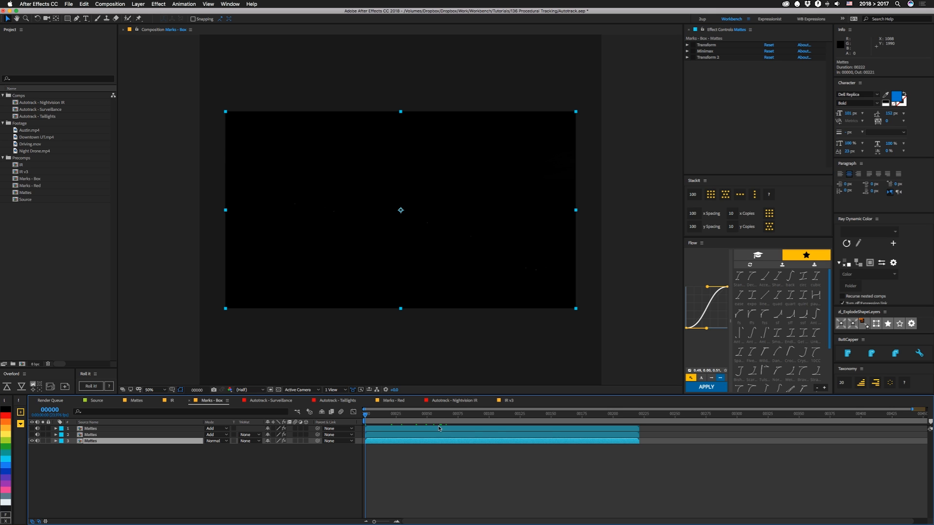
- Scrub to around frame 50 and expand the base matte layer's effects
click(430, 413)
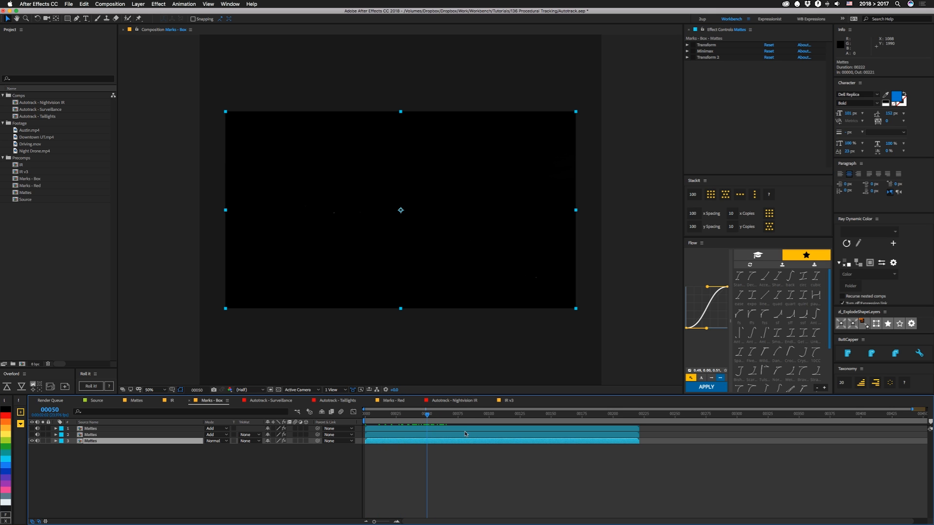
click(688, 45)
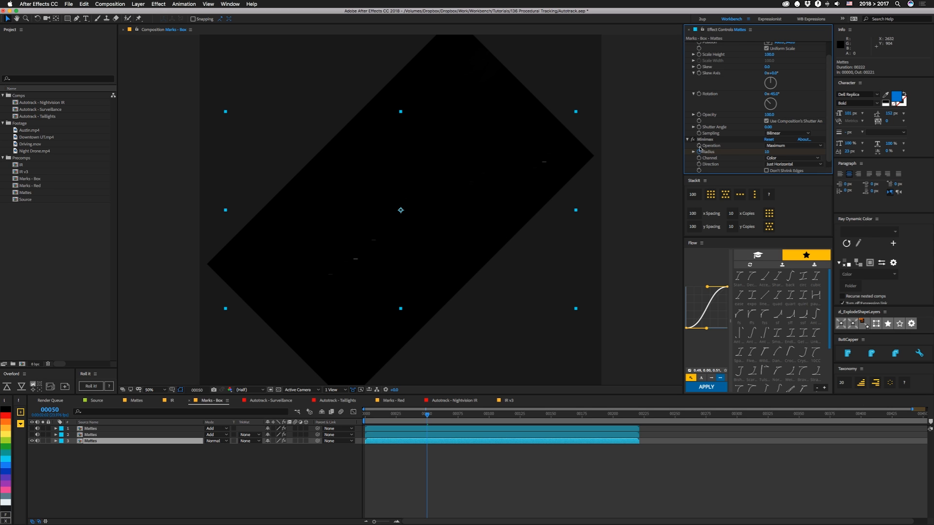
click(415, 414)
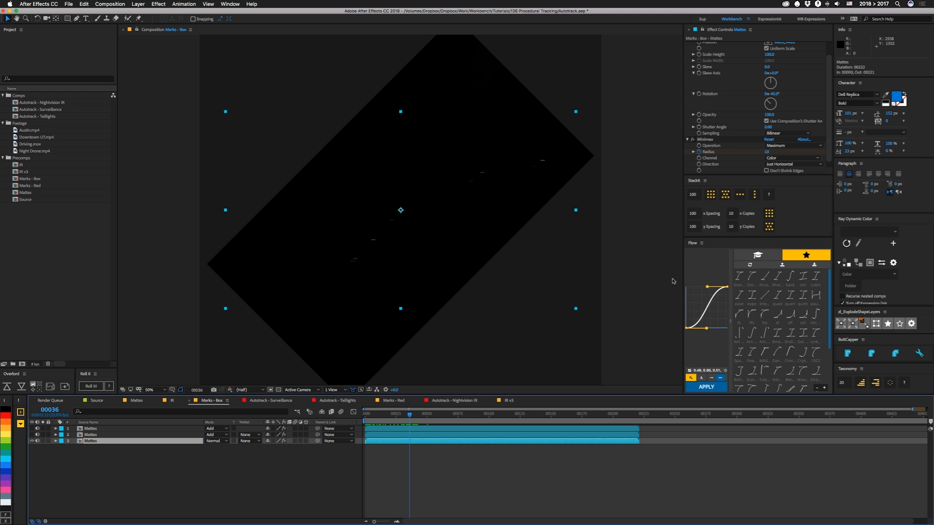
- Set Minimax Direction to Horizontal & Vertical, then back to Just Horizontal
click(794, 164)
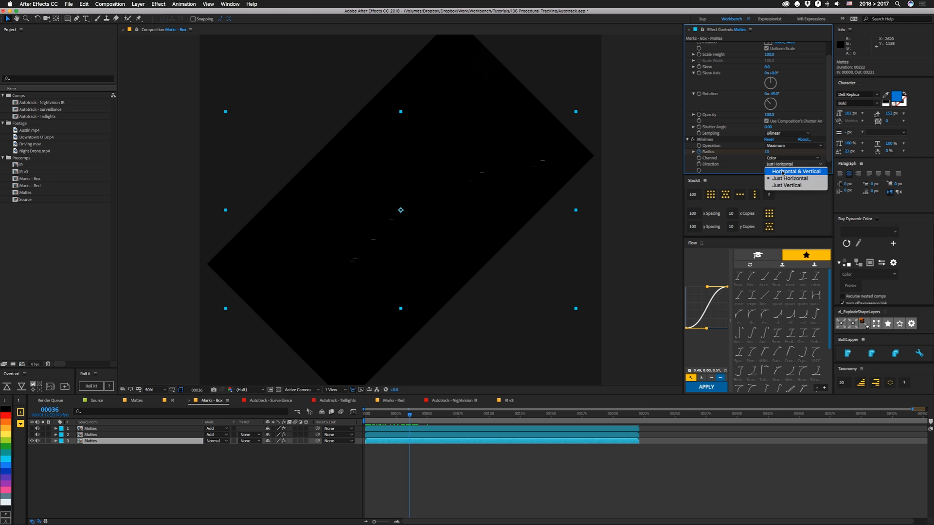
click(795, 171)
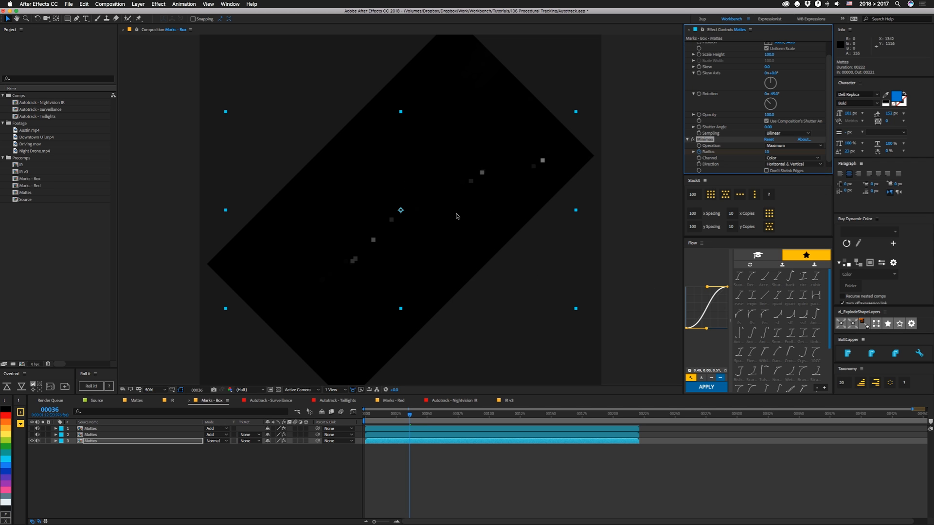
click(795, 164)
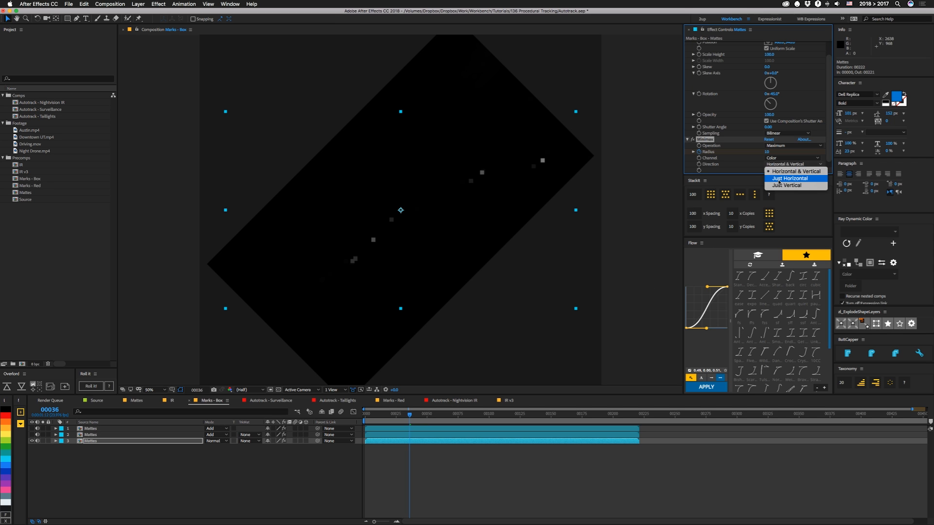
click(790, 178)
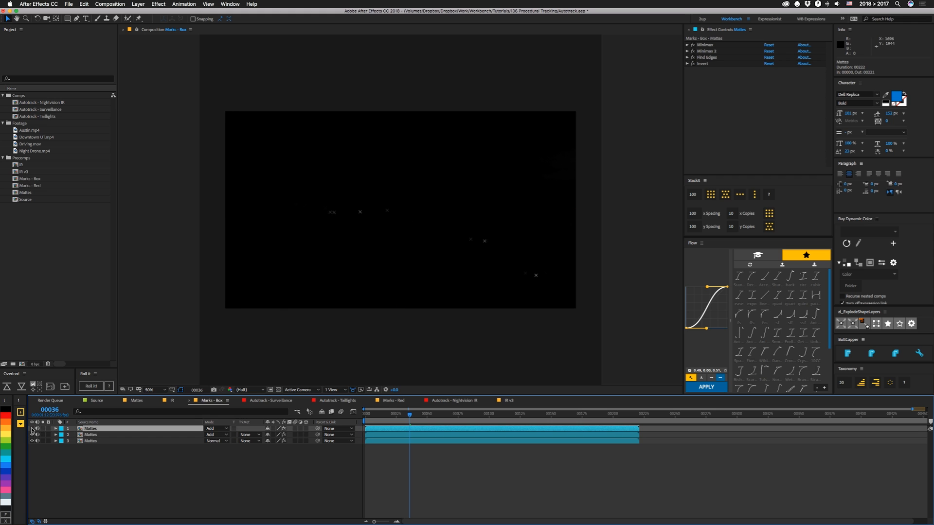
- Select the top Mattes layer, expand its Minimax settings and return to frame 0
click(91, 429)
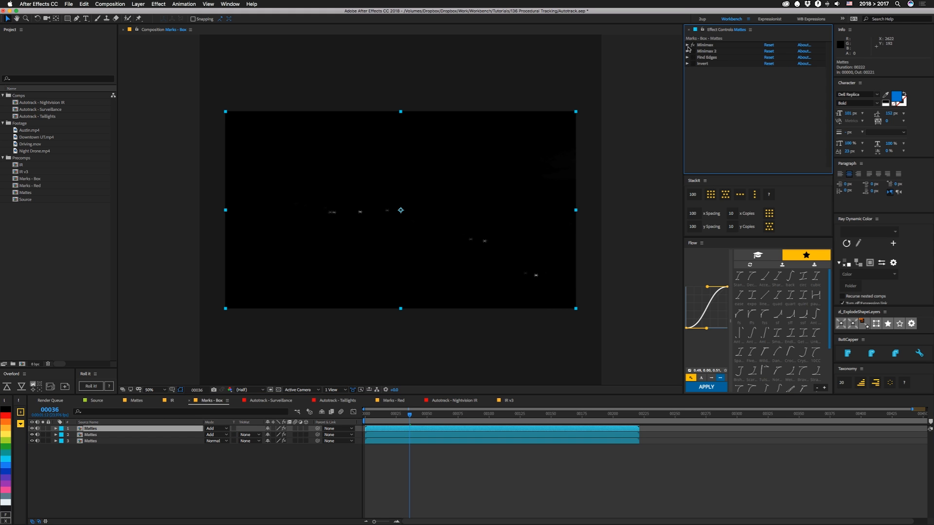
click(687, 44)
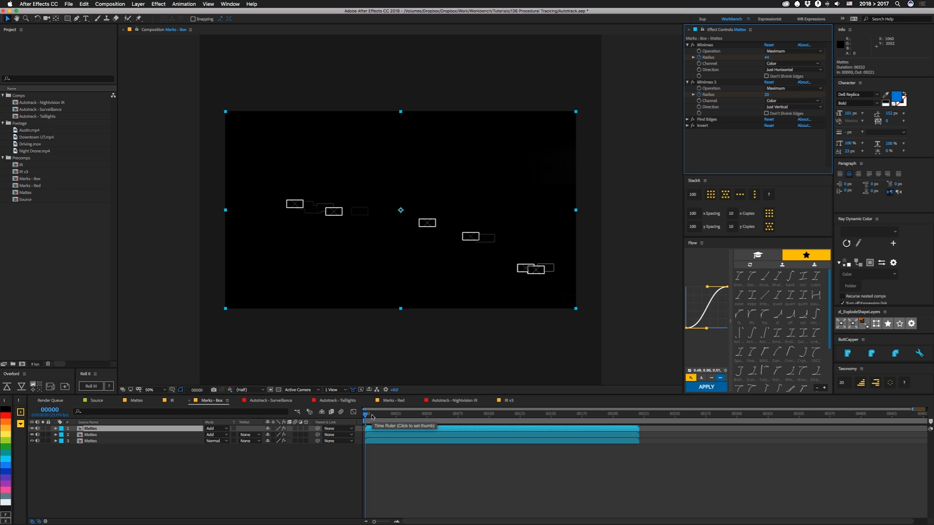
click(455, 414)
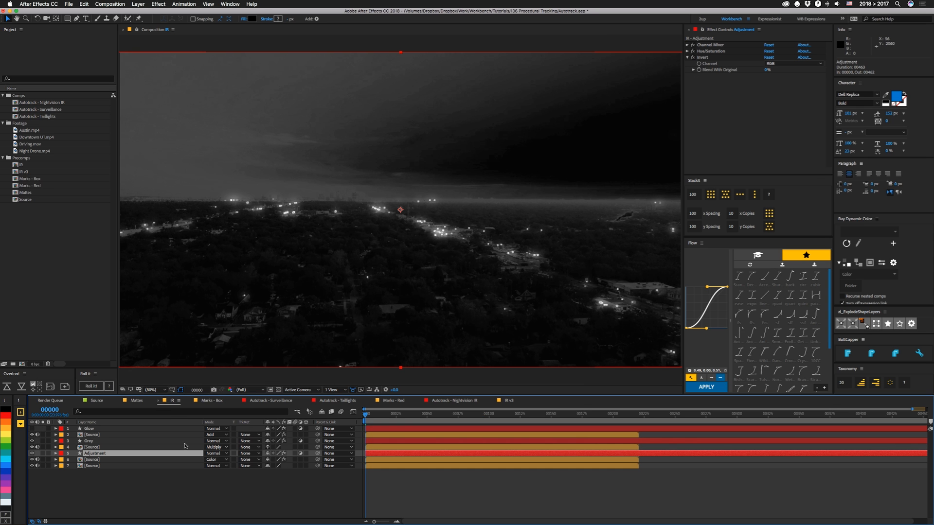
mouse_move(164, 473)
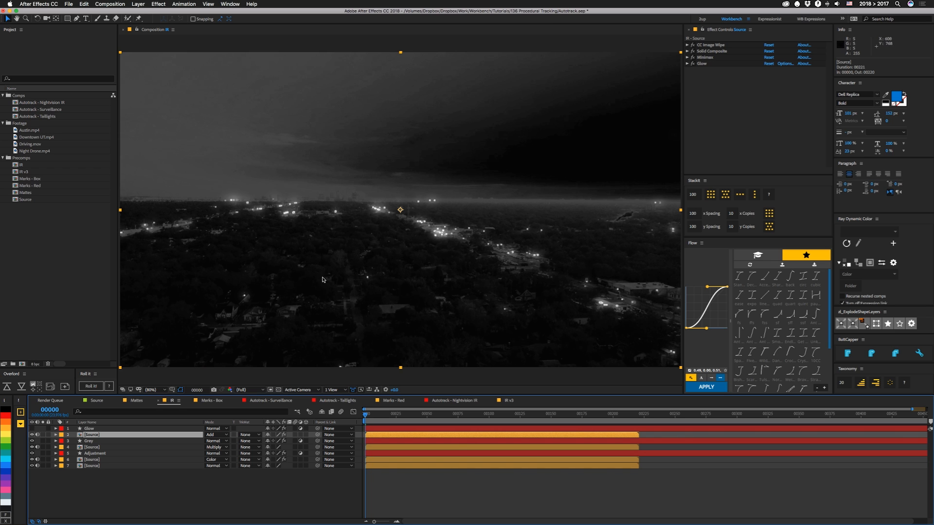
mouse_move(482, 412)
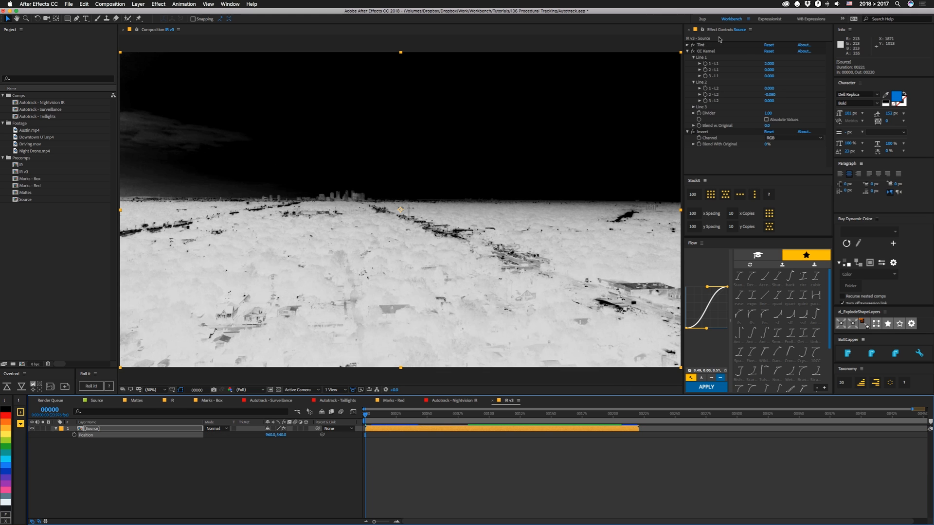
mouse_move(292, 272)
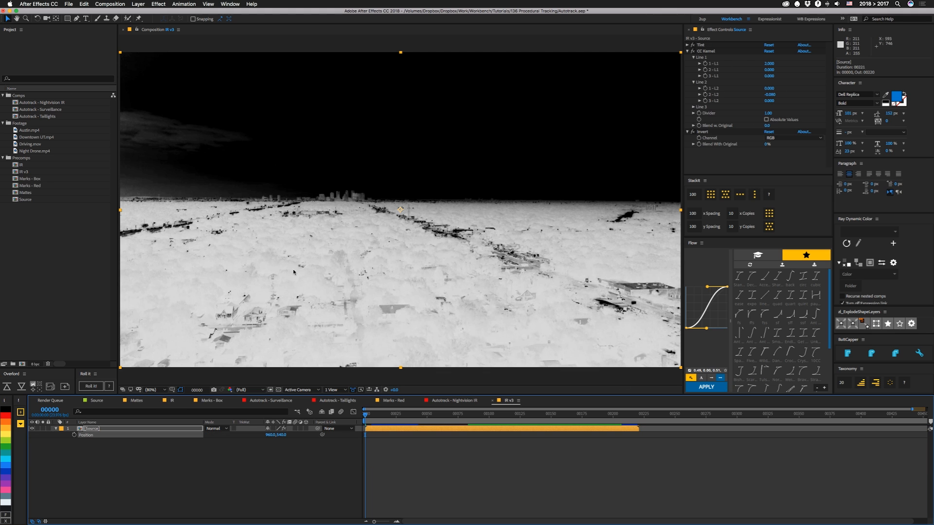
mouse_move(455, 297)
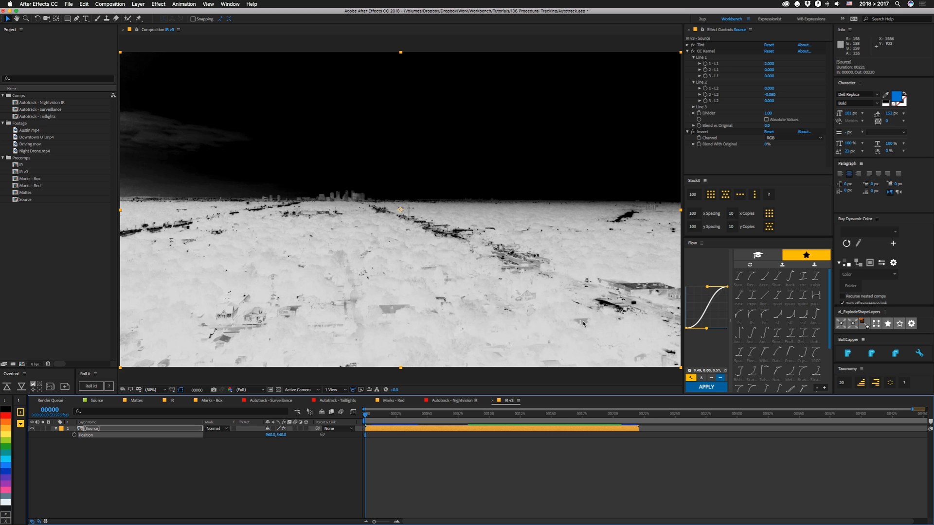
mouse_move(493, 172)
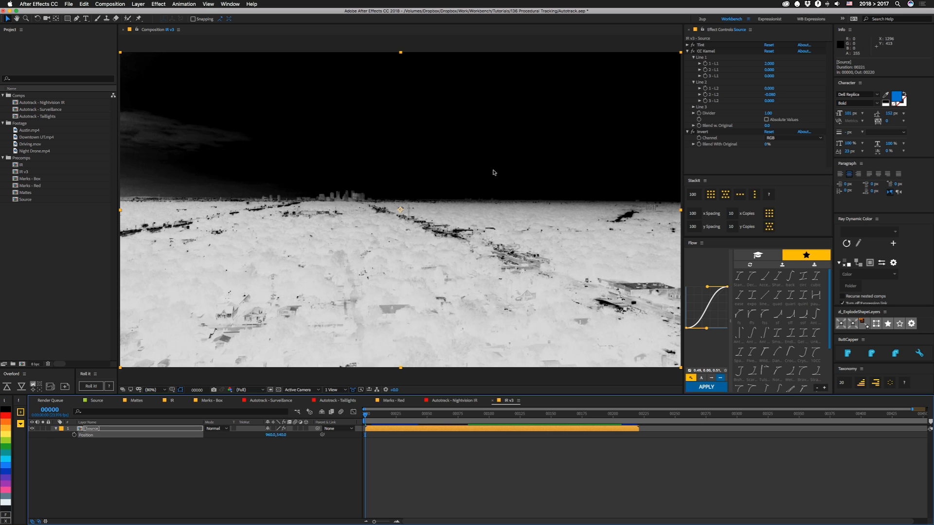
mouse_move(702, 54)
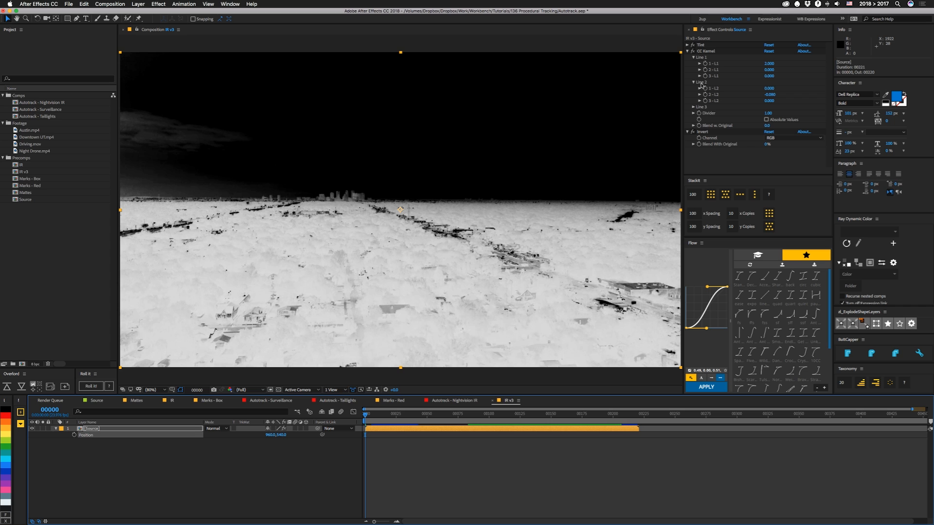
mouse_move(728, 109)
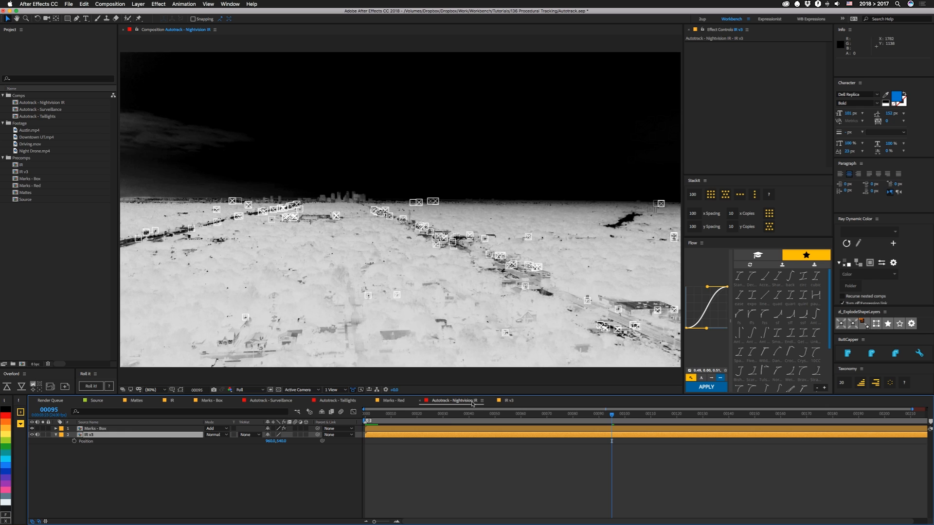
click(137, 401)
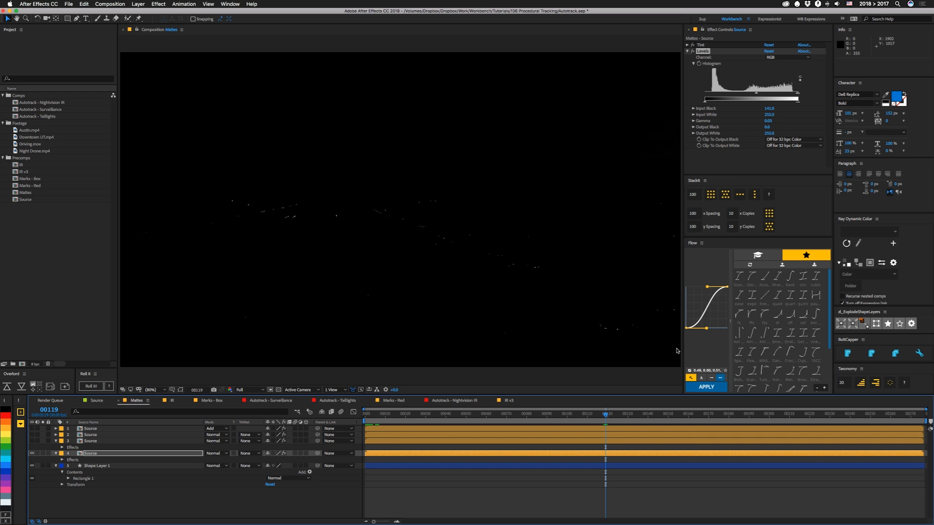
mouse_move(483, 224)
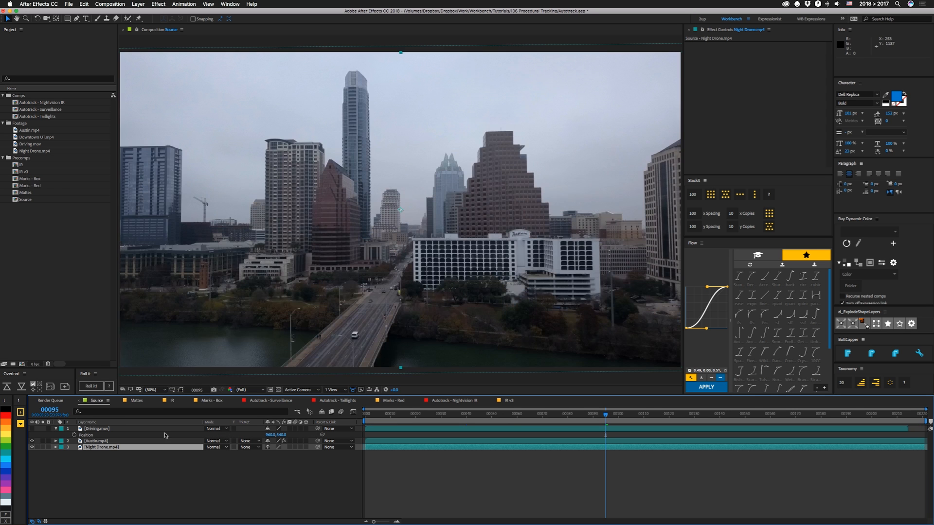
- Review the Levels and CC Kernel mattes in Mattes, then view the Nightvision IR result
click(137, 401)
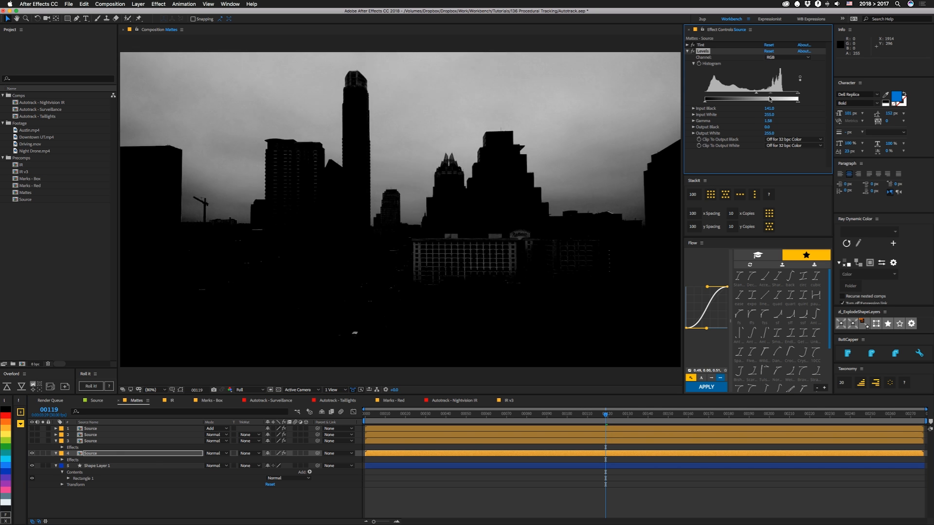
drag(780, 96, 788, 96)
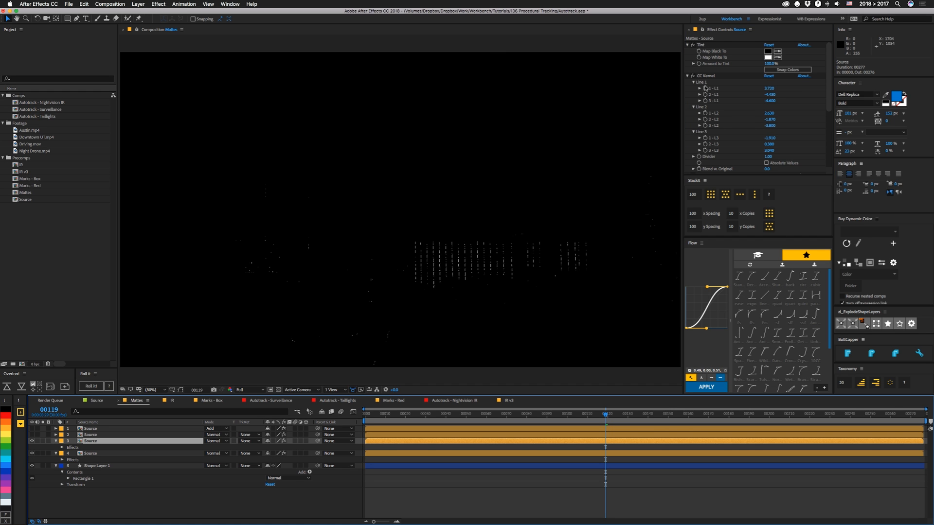
scroll(down, 3)
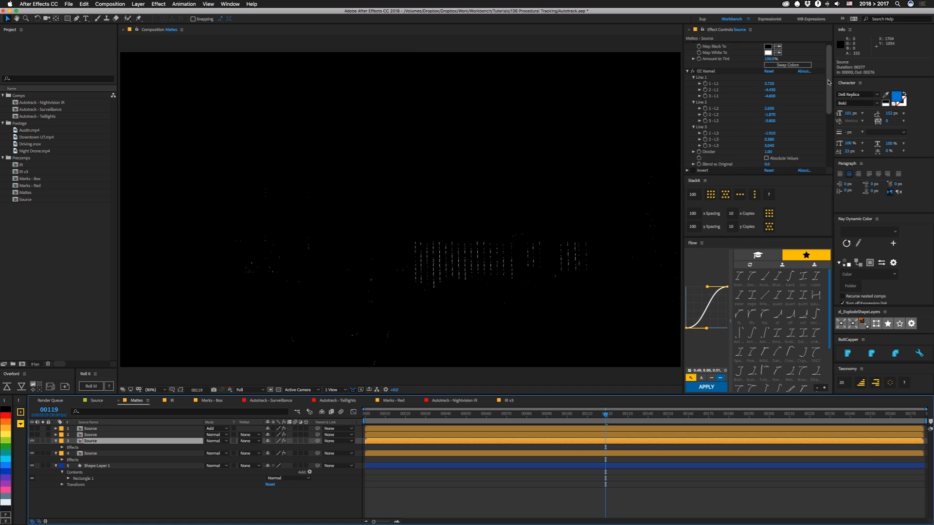
scroll(down, 3)
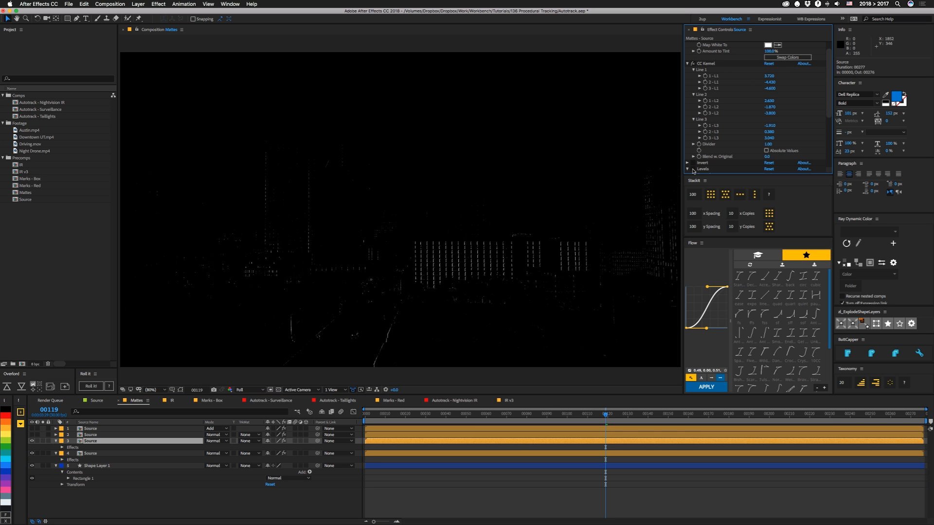
mouse_move(339, 278)
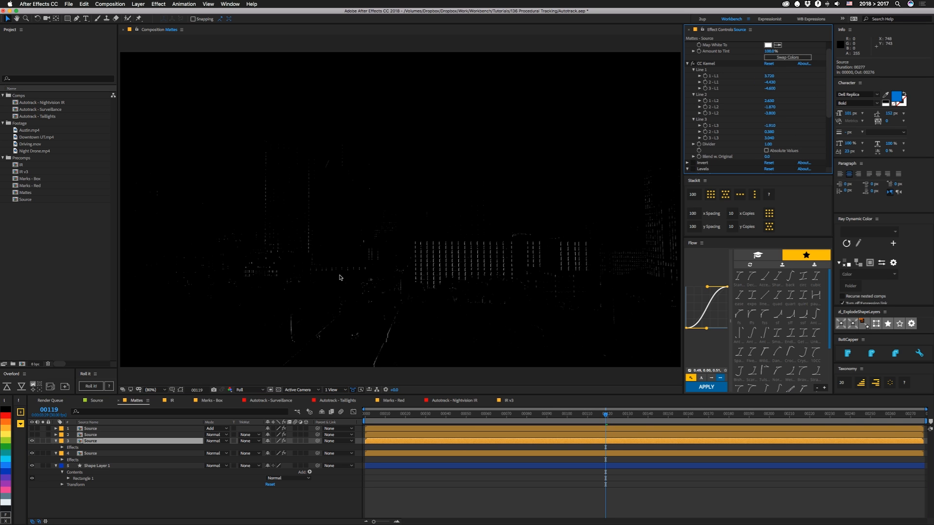
mouse_move(345, 347)
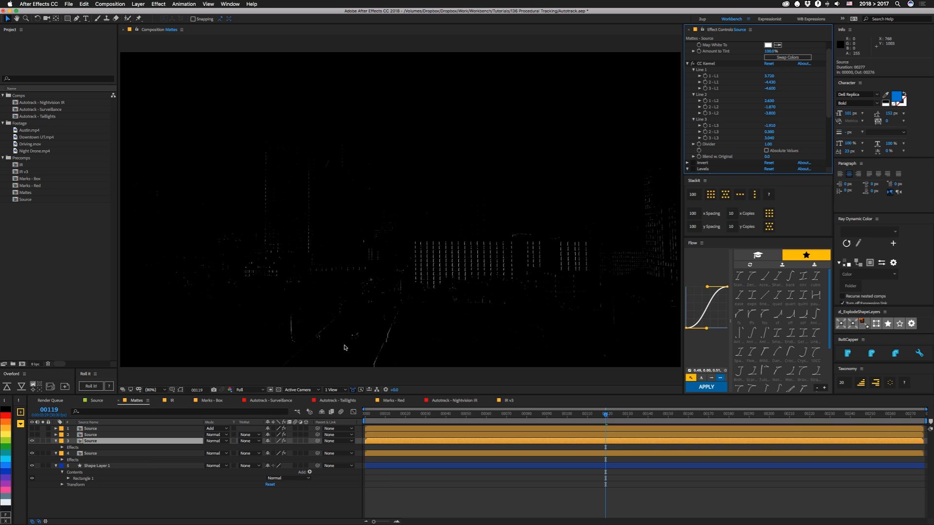
mouse_move(435, 260)
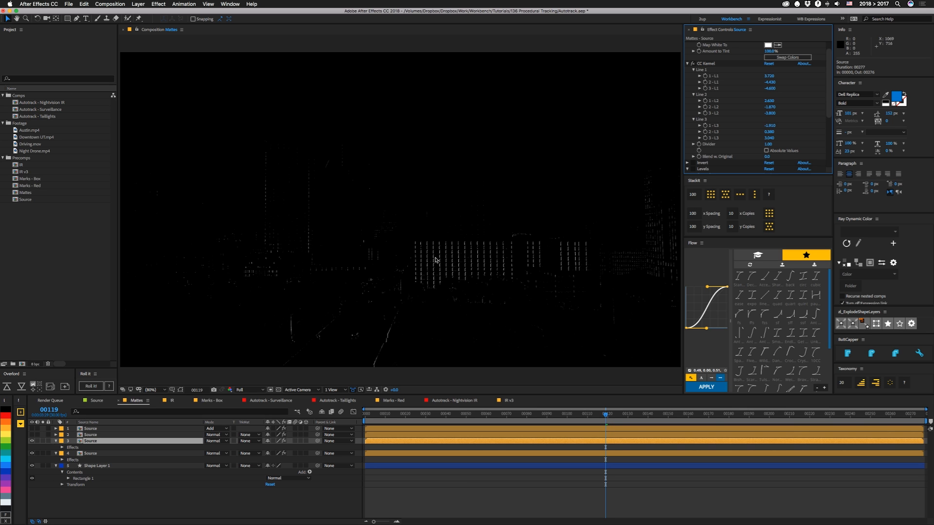
mouse_move(622, 289)
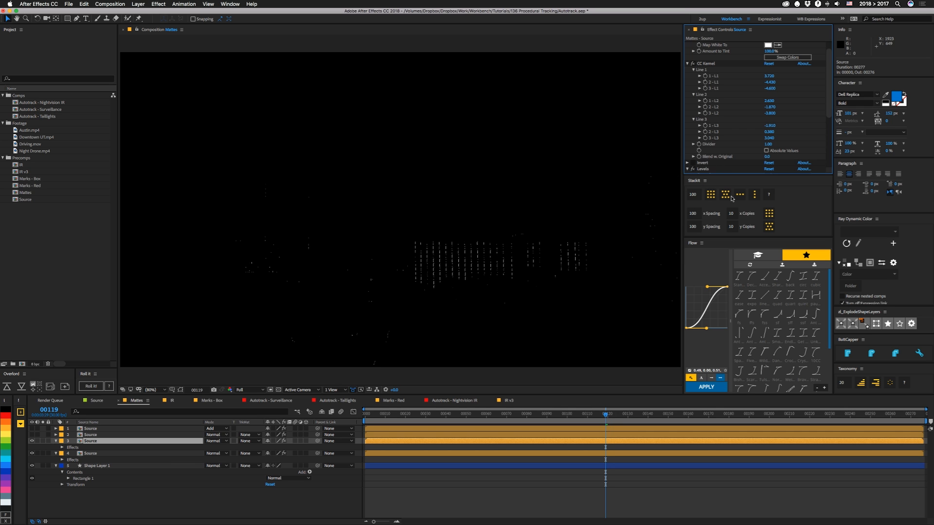
scroll(down, 3)
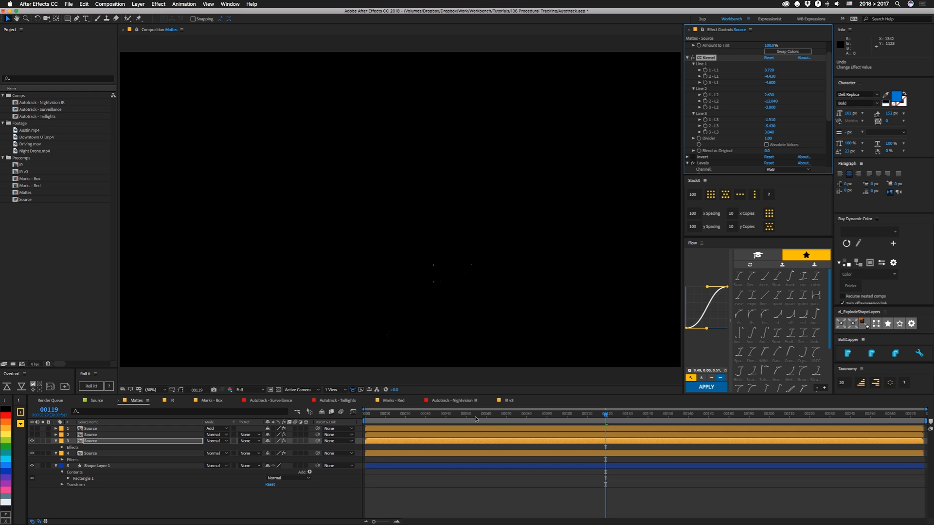
mouse_move(442, 268)
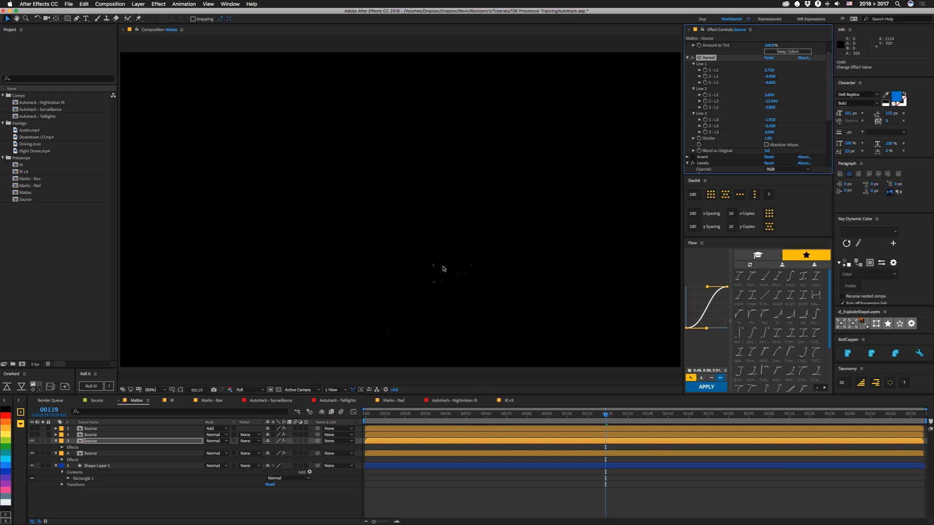
click(451, 401)
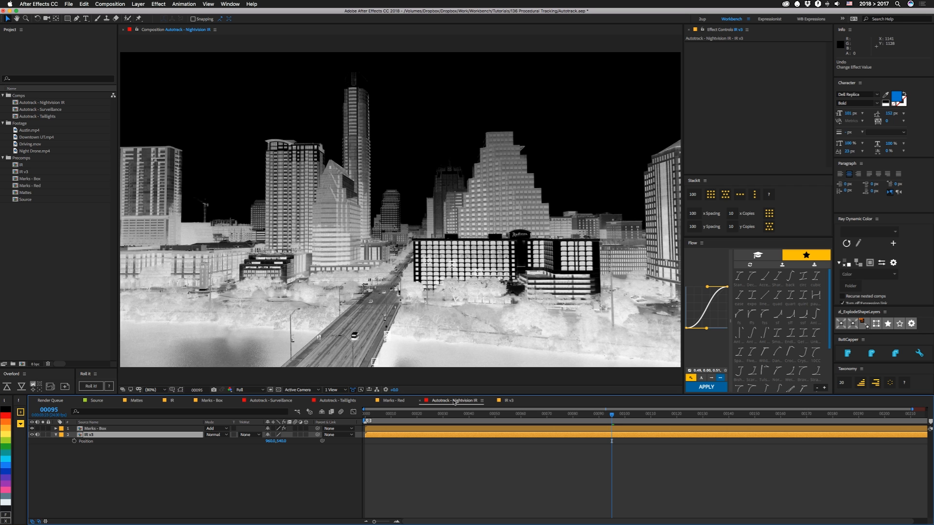
- Switch to the Marks - Red composition showing orange X marks on black
click(269, 401)
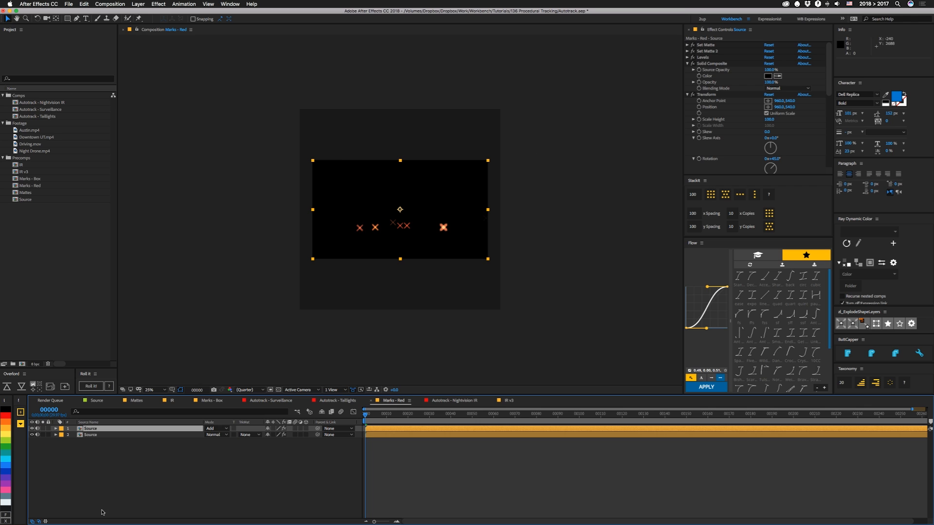
mouse_move(385, 334)
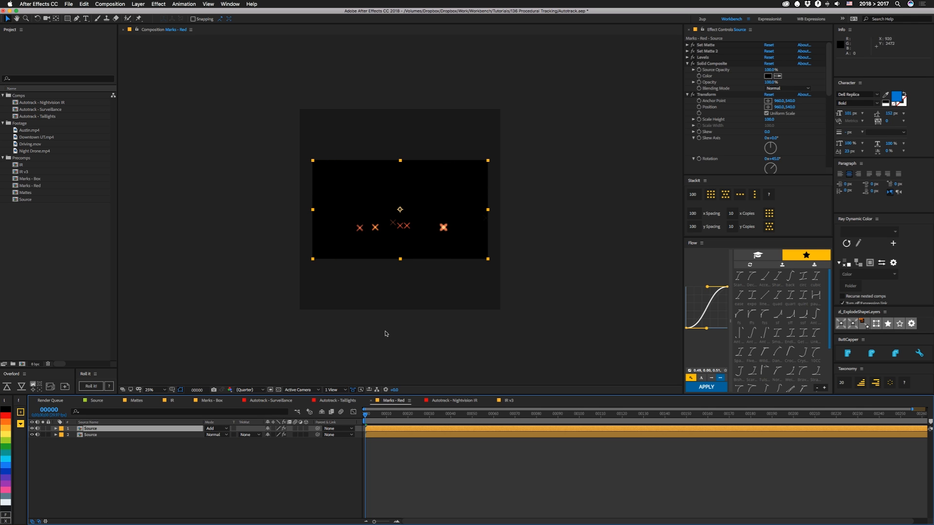
mouse_move(366, 140)
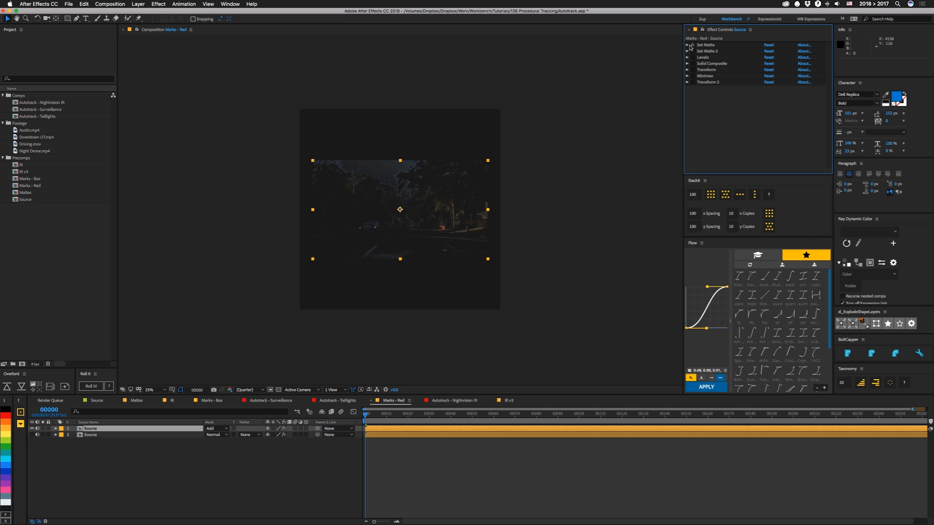
- Expand both Set Matte effects on the Source layer and check transparency with the checkerboard grid
click(687, 45)
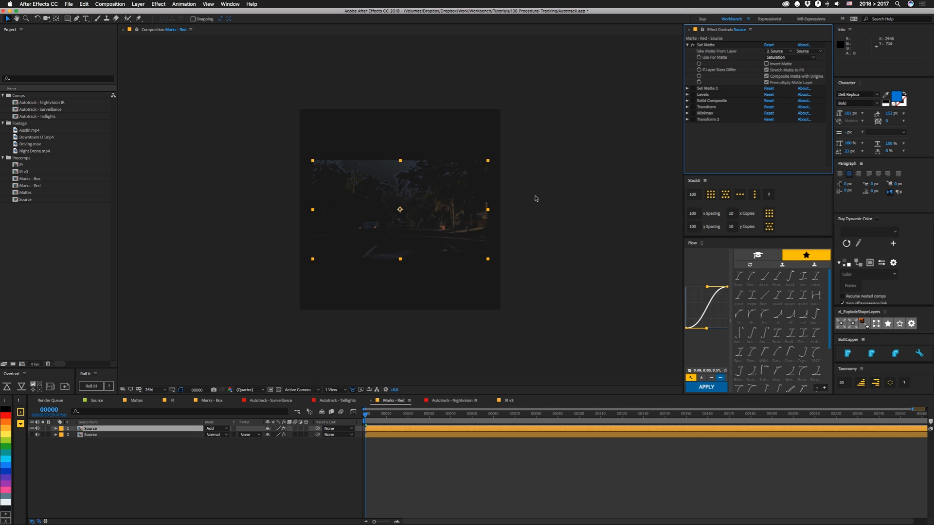
mouse_move(325, 273)
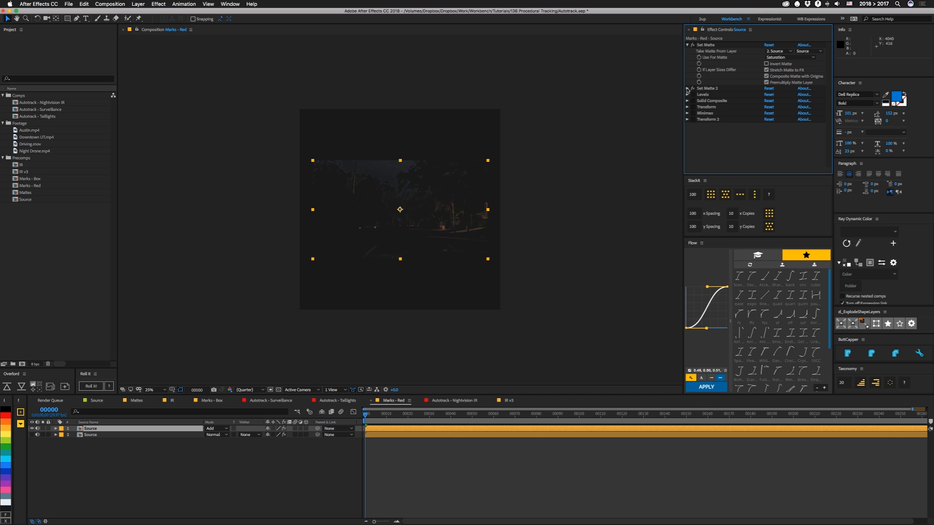
click(687, 88)
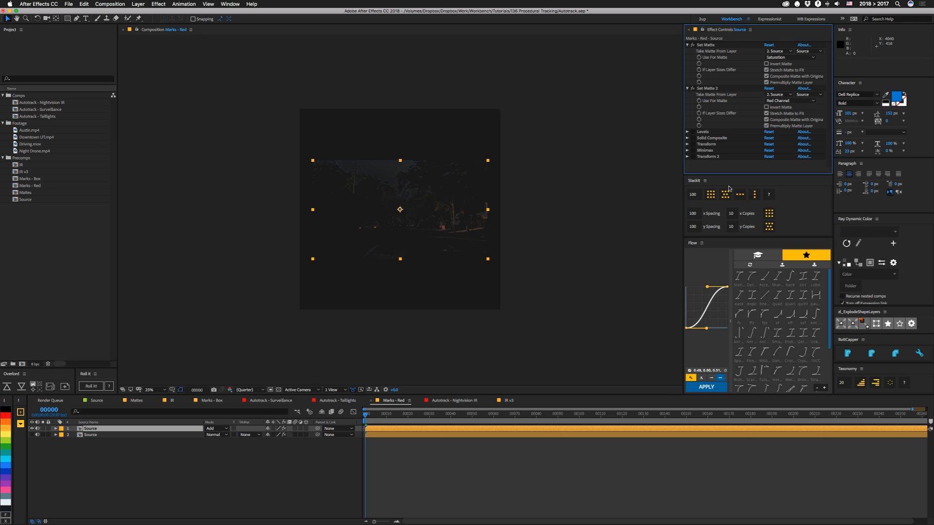
mouse_move(409, 259)
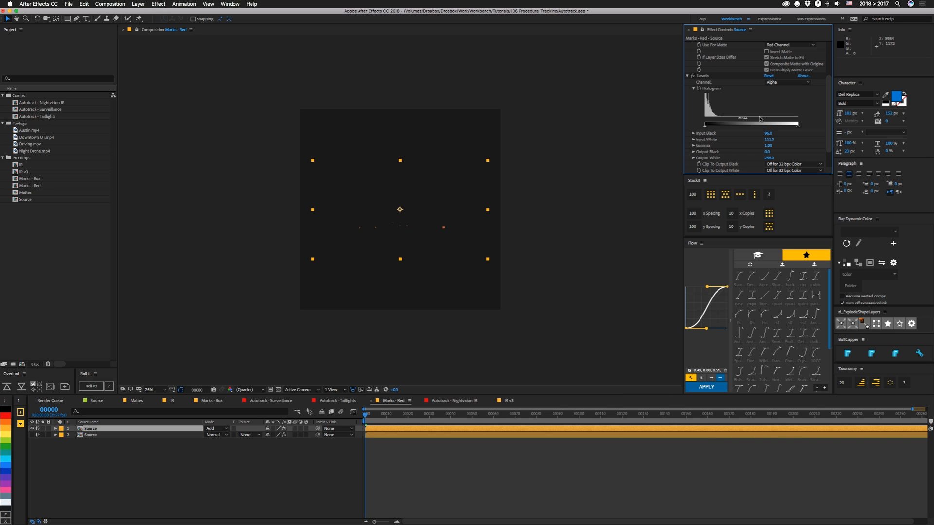
mouse_move(413, 265)
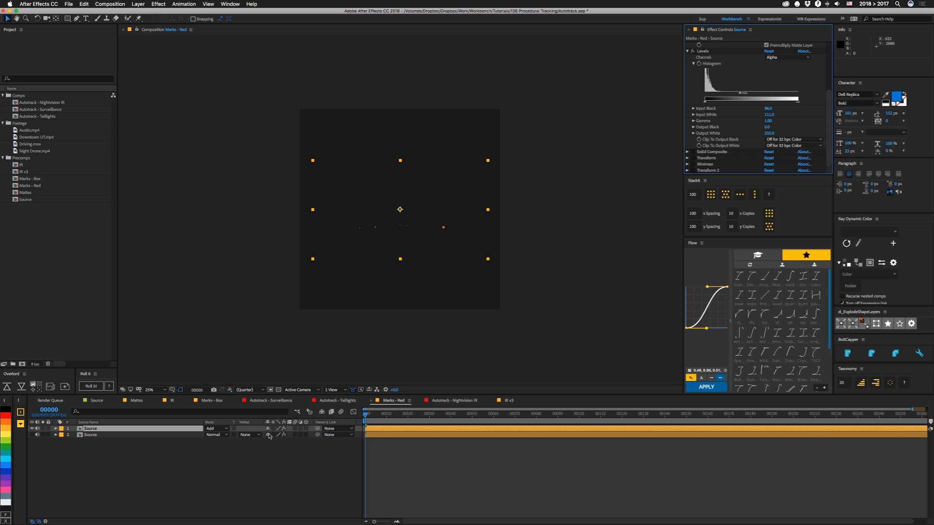
click(278, 390)
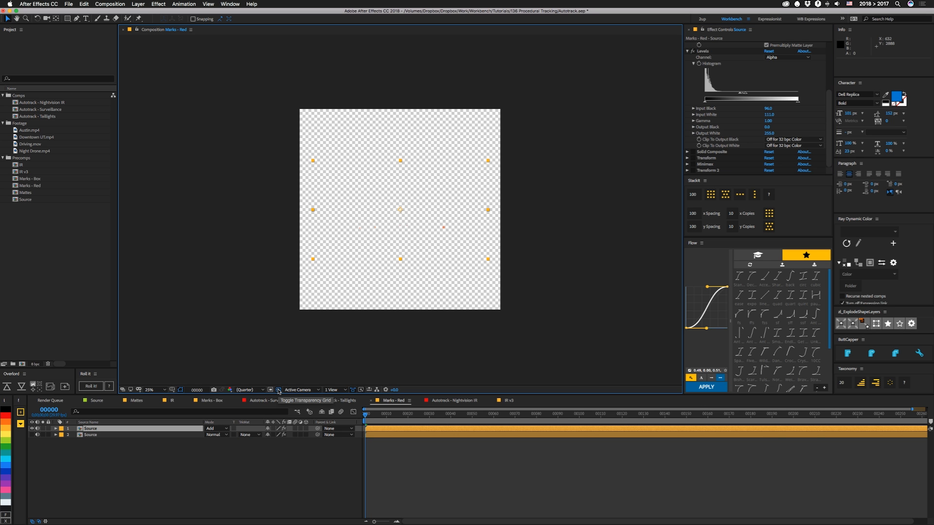
click(276, 390)
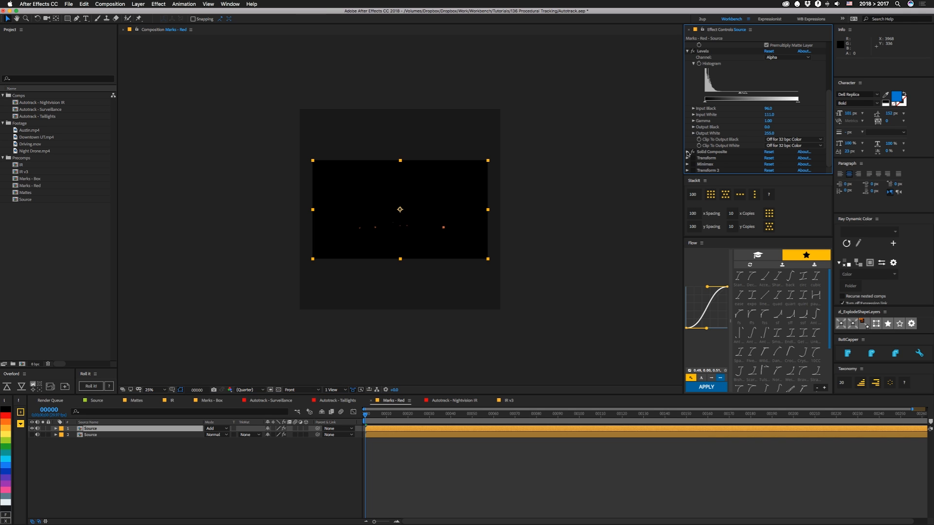
mouse_move(682, 173)
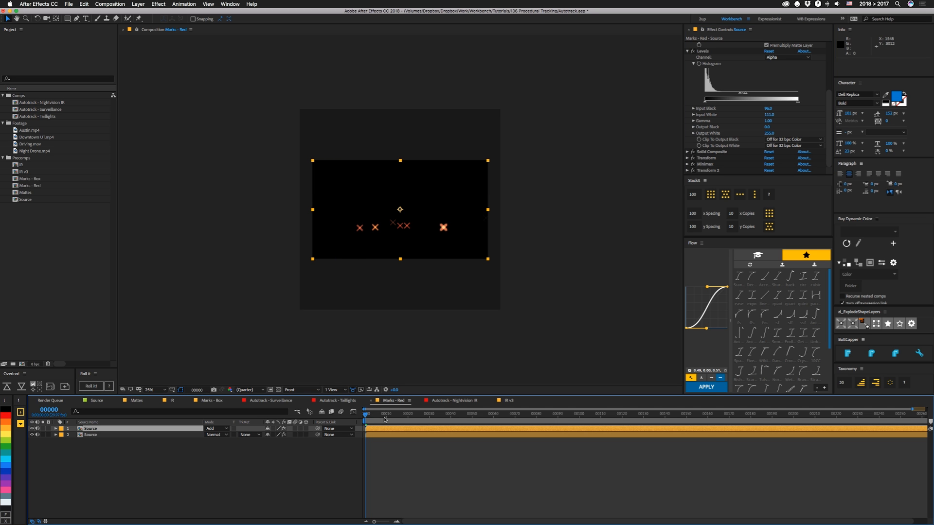
- Switch to the Source composition with the daytime driving footage
click(336, 400)
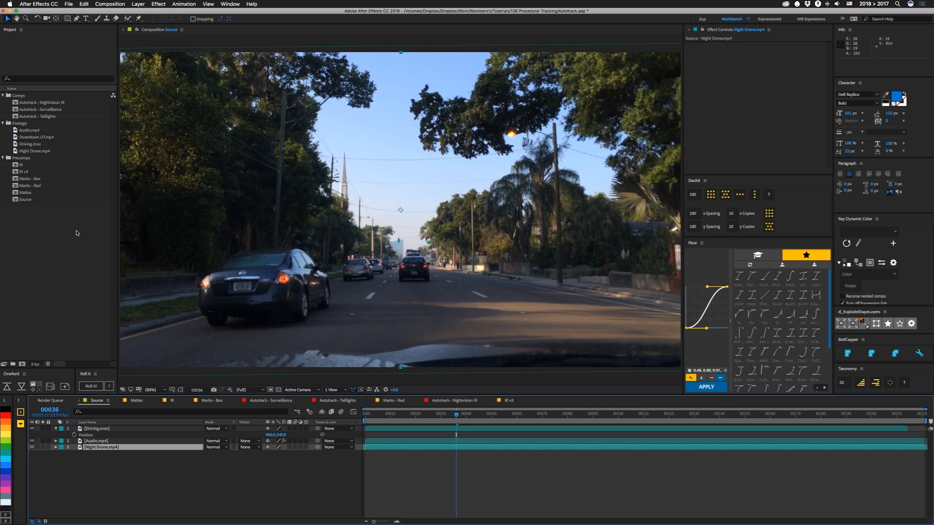
- Add Downtown UT.mp4 to Source, adjust its Scale and Rotation, and preview playback
click(36, 137)
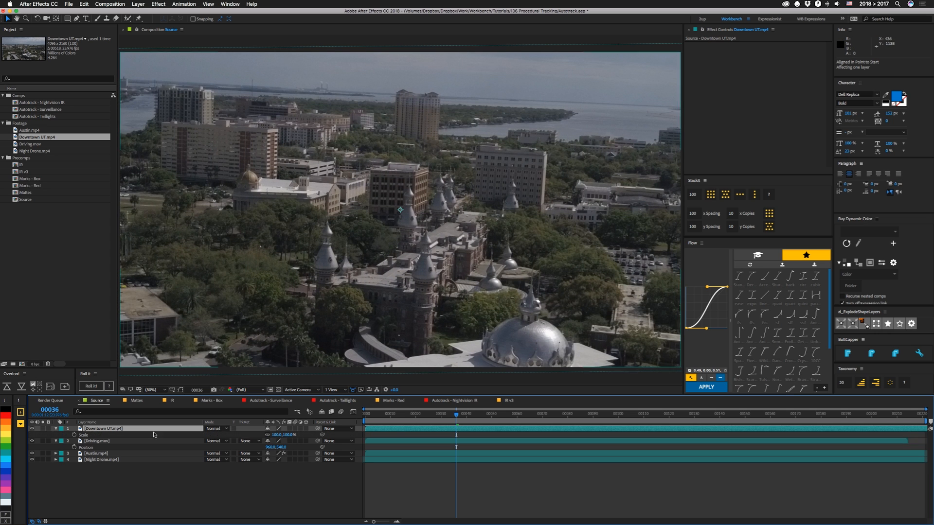
click(287, 435)
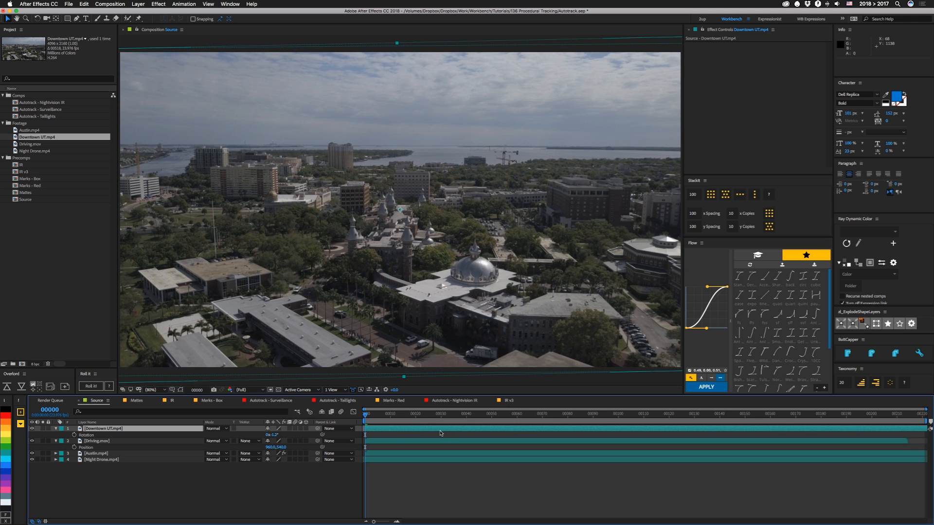
key(space)
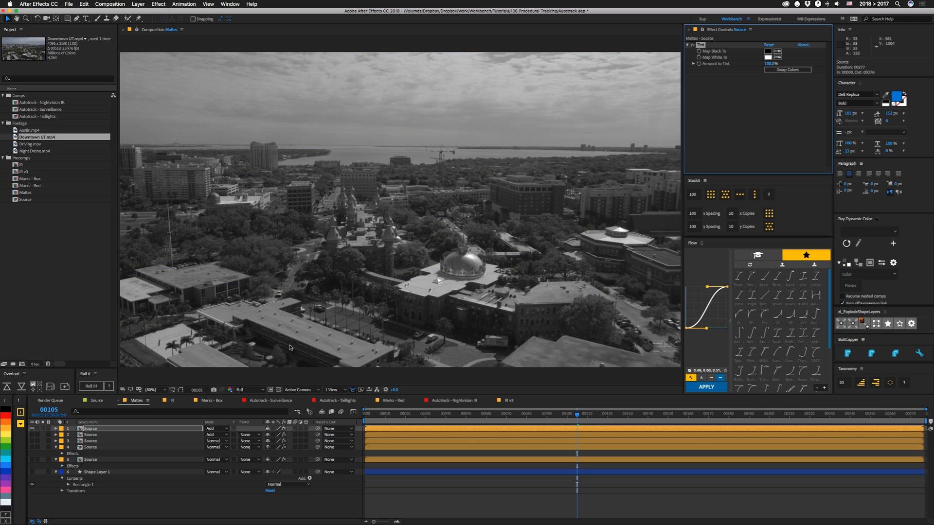
- Add Levels to Source and raise Input Black so only bright specks remain
text(le)
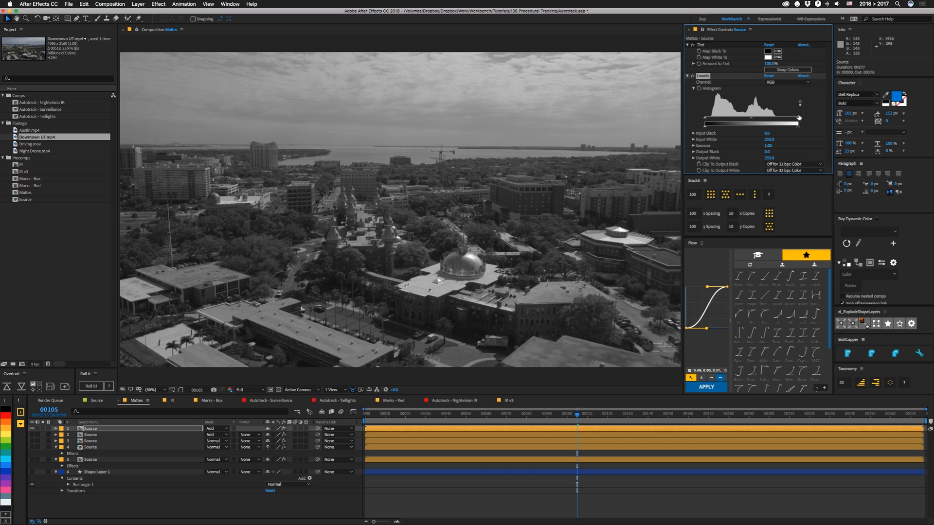
drag(702, 123, 795, 123)
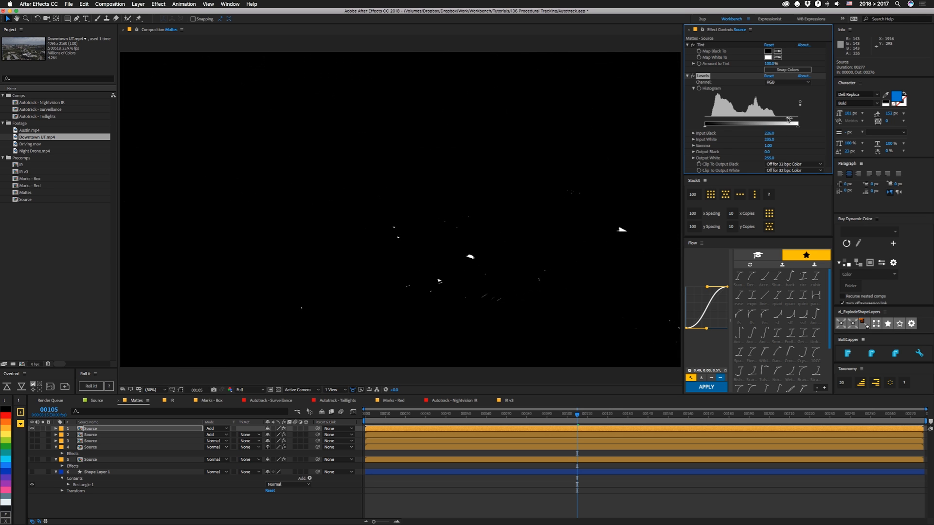
mouse_move(657, 194)
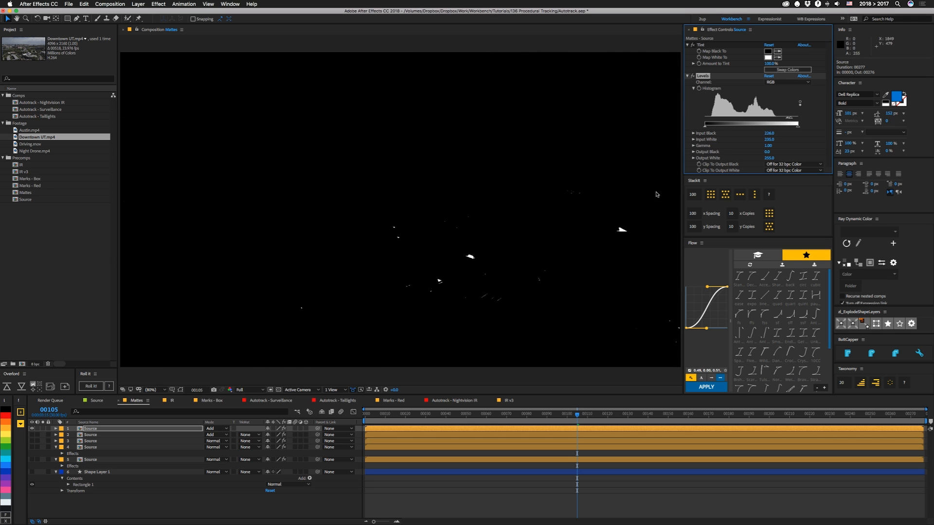
mouse_move(531, 273)
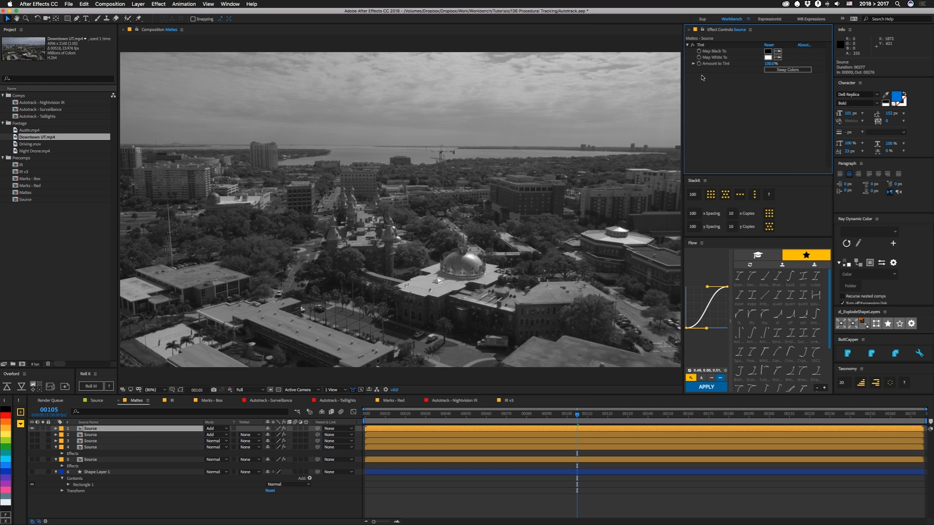
- Apply CC Kernel to the footage with line values set to outline edges
text(cc ke)
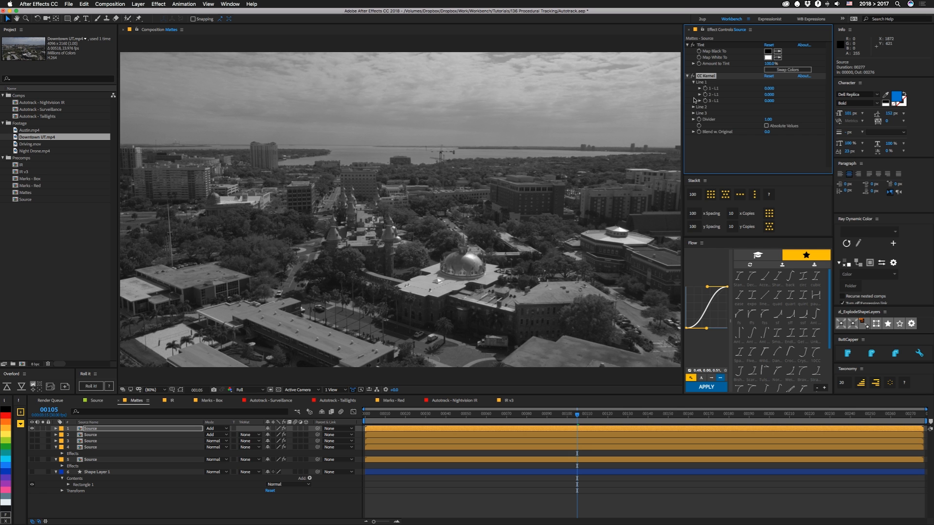
click(694, 107)
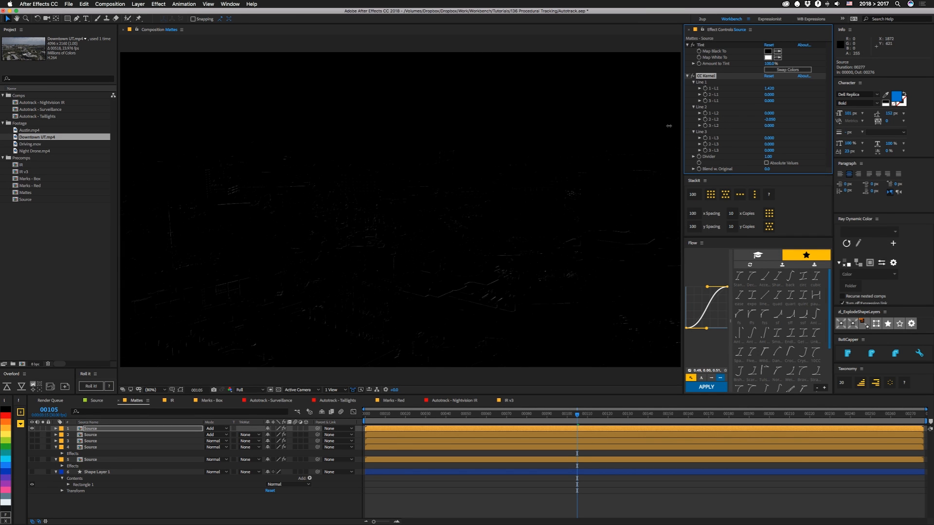
drag(771, 119, 767, 119)
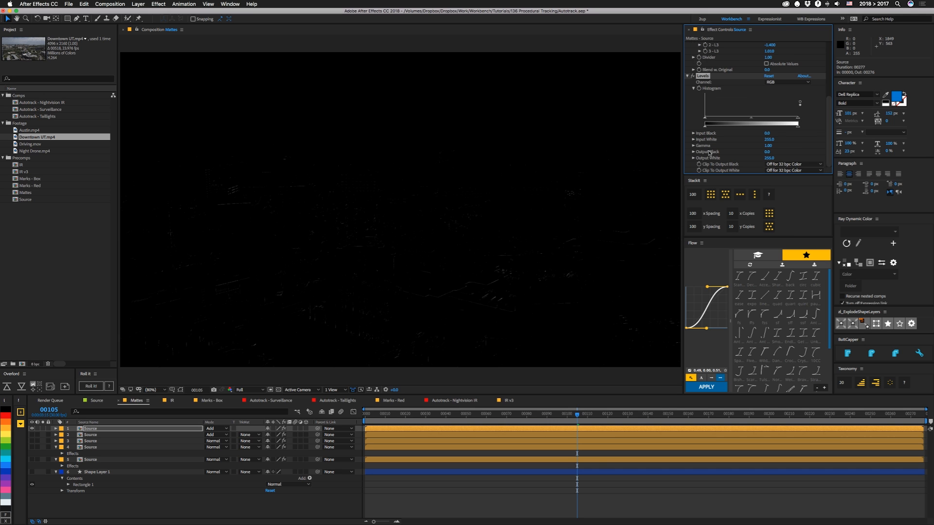
- Add Levels with Gamma 0.40, Input Black 87 and Input White 109 to isolate sharpest edges
drag(751, 123, 798, 123)
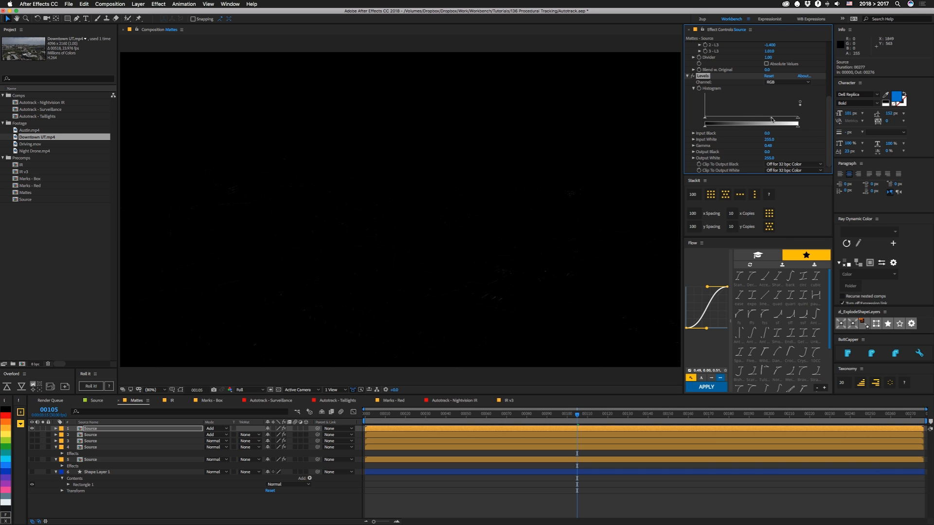
drag(707, 123, 738, 123)
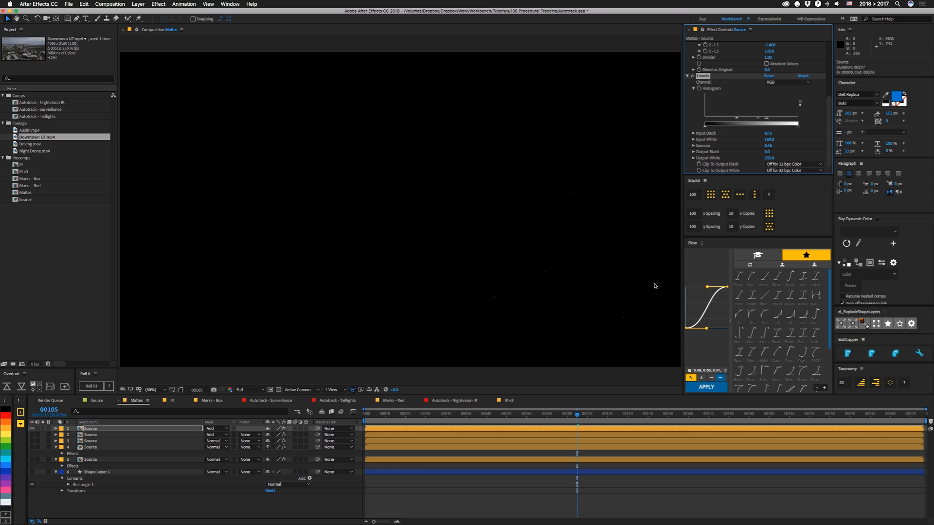
mouse_move(348, 339)
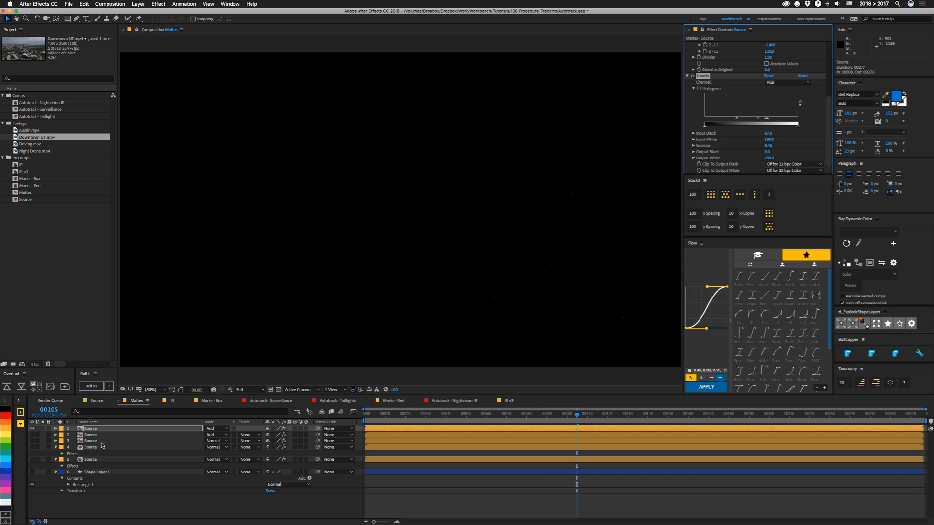
click(454, 400)
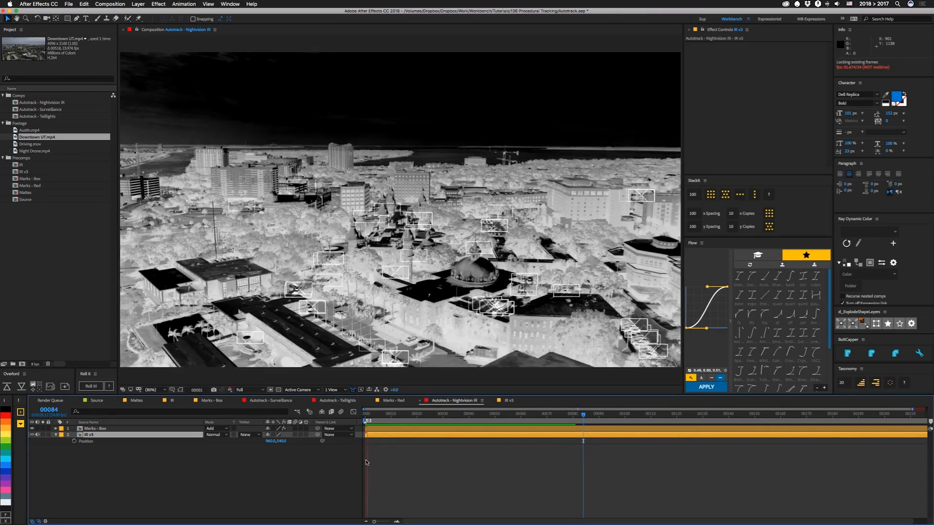
- Play back Autotrack - Nightvision IR to preview the box tracking marks
key(space)
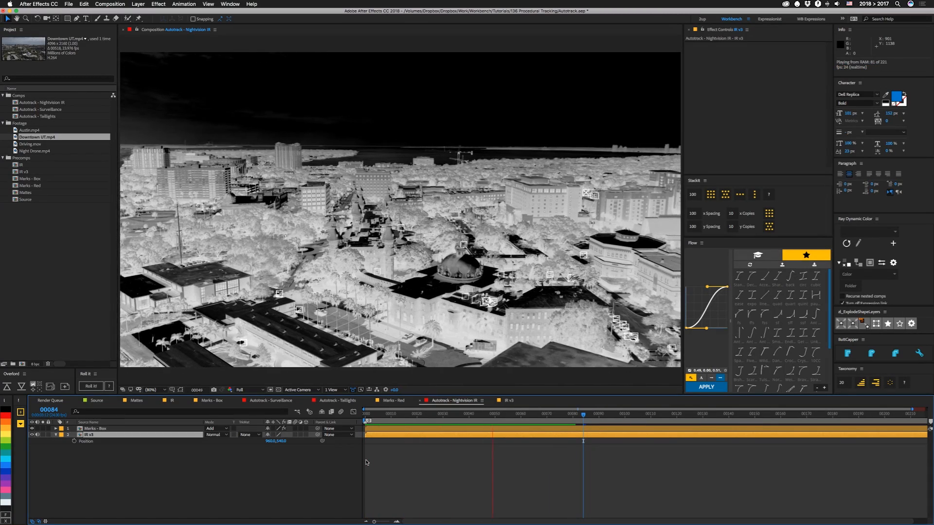